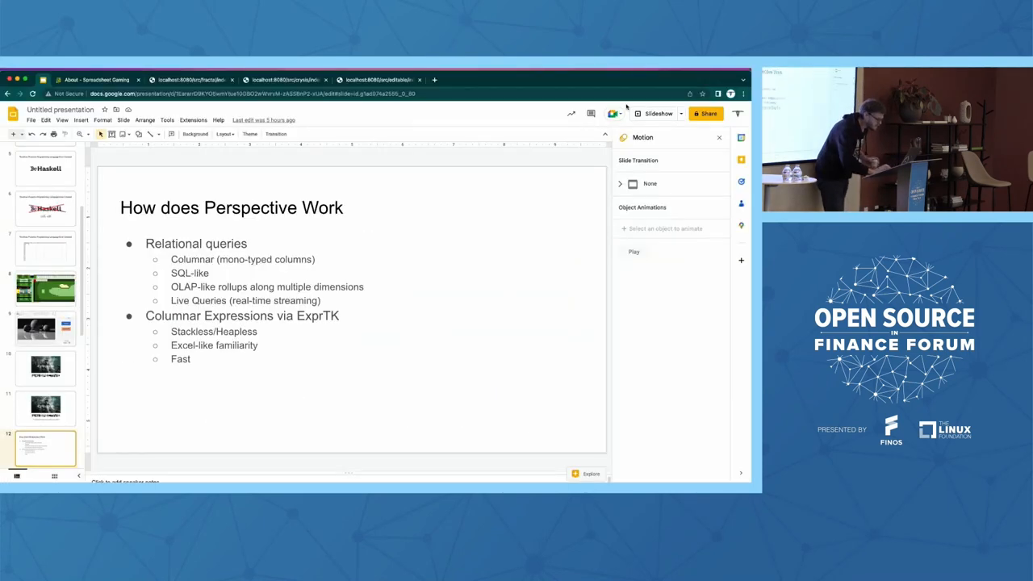
- Switch from the Google Slides presentation to the localhost Perspective demo tab
click(379, 79)
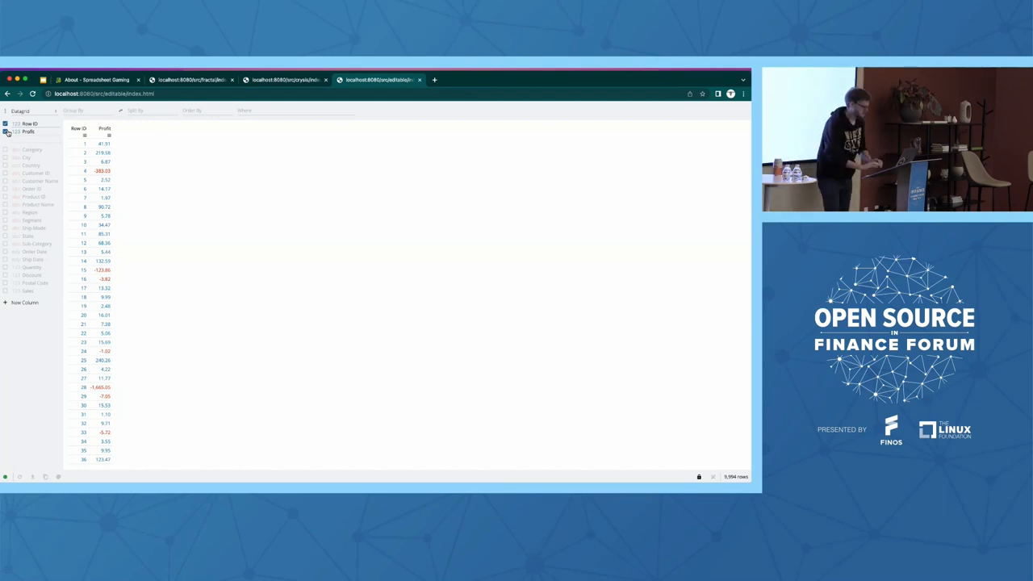
- Start a new computed column in the Perspective datagrid
click(24, 301)
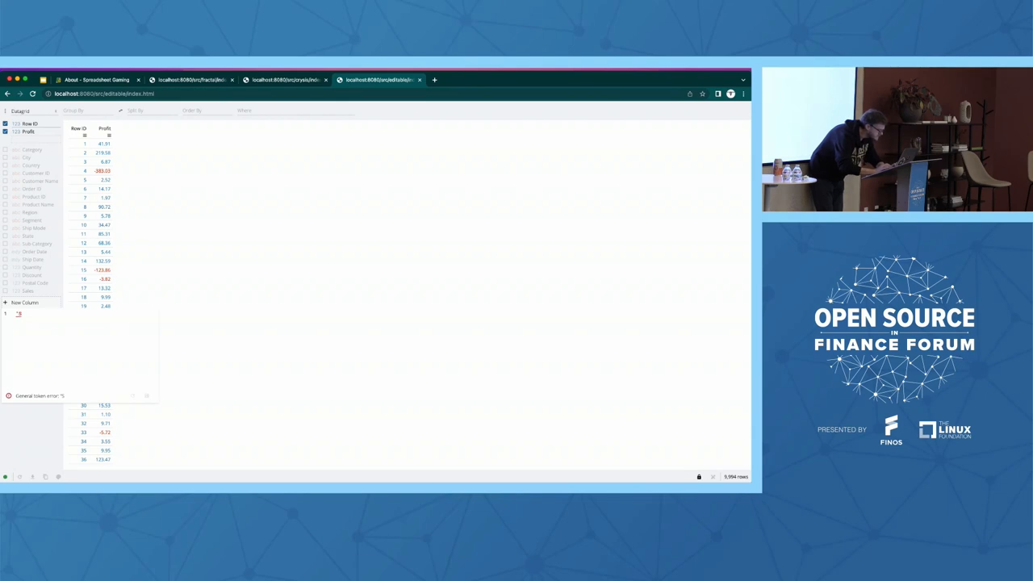
- Begin the new column's expression with the value 0
text(0)
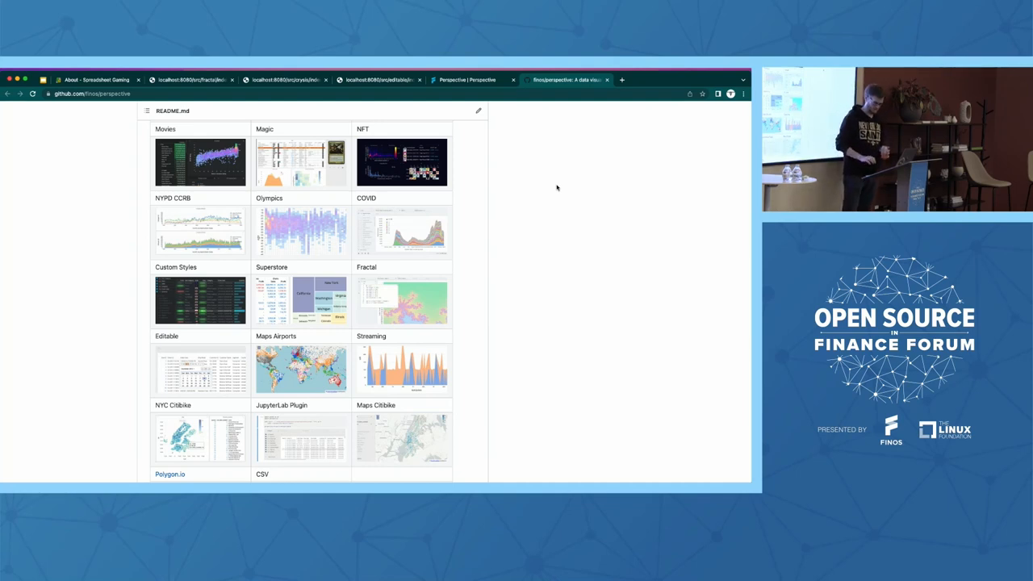
mouse_move(494, 196)
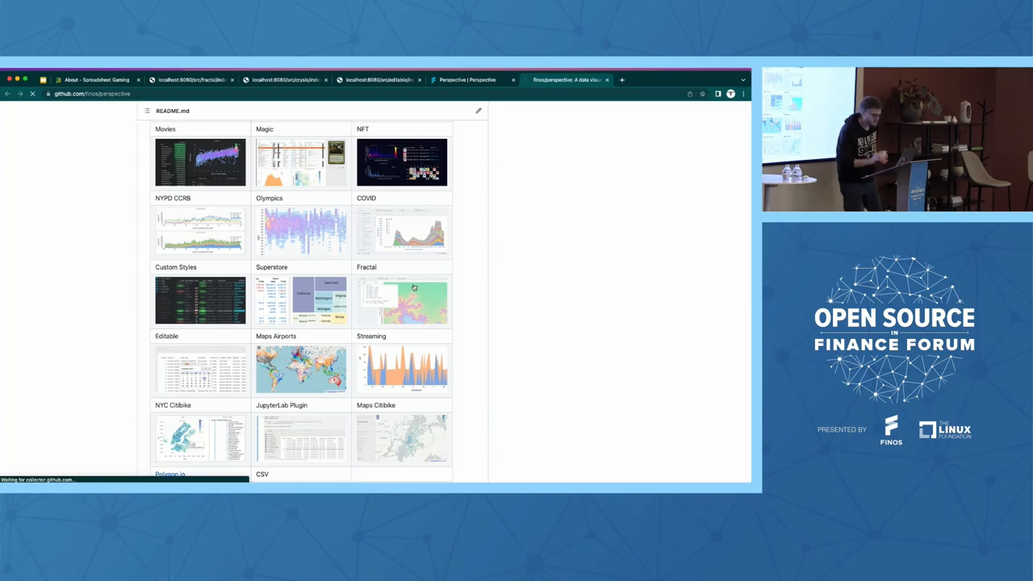
- Show the Fractal example from the README gallery on its own full bl.ocks.org page
click(402, 302)
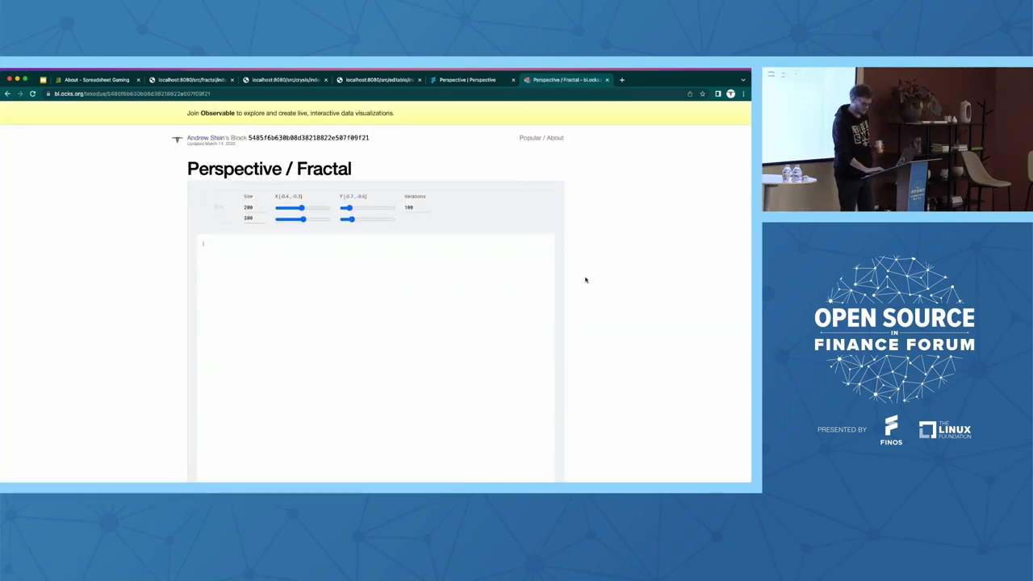
scroll(down, 3)
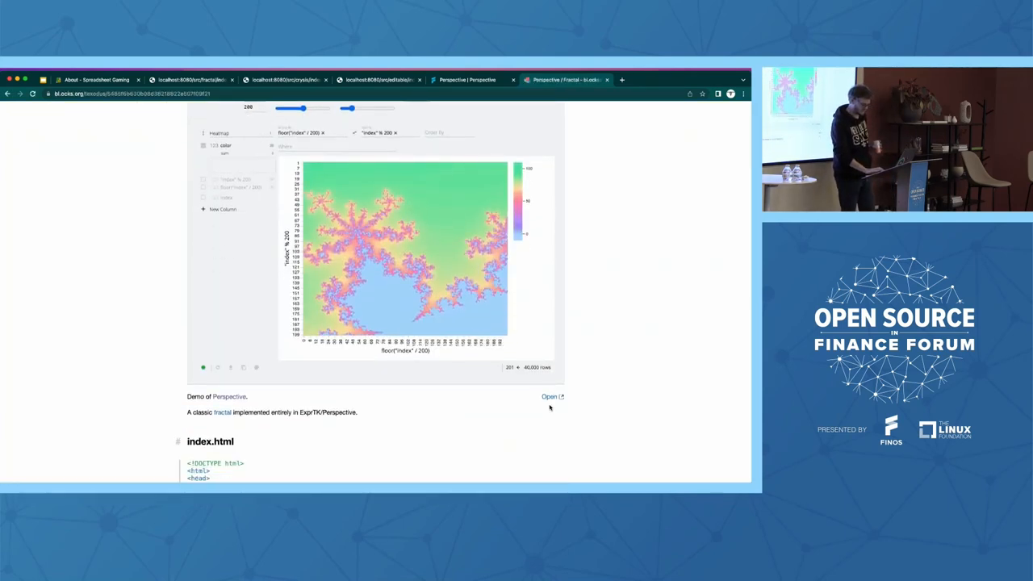
click(550, 397)
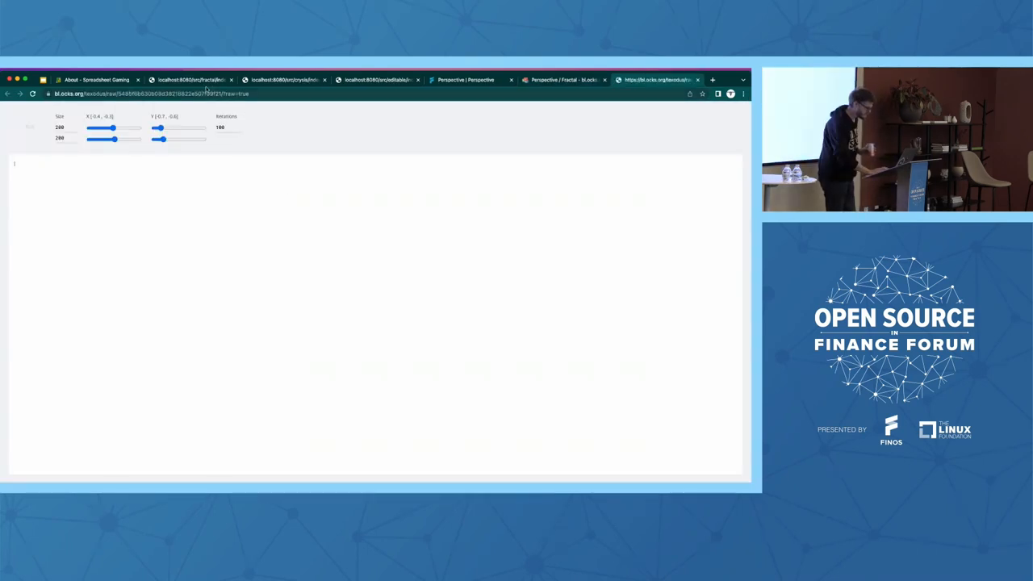
click(190, 79)
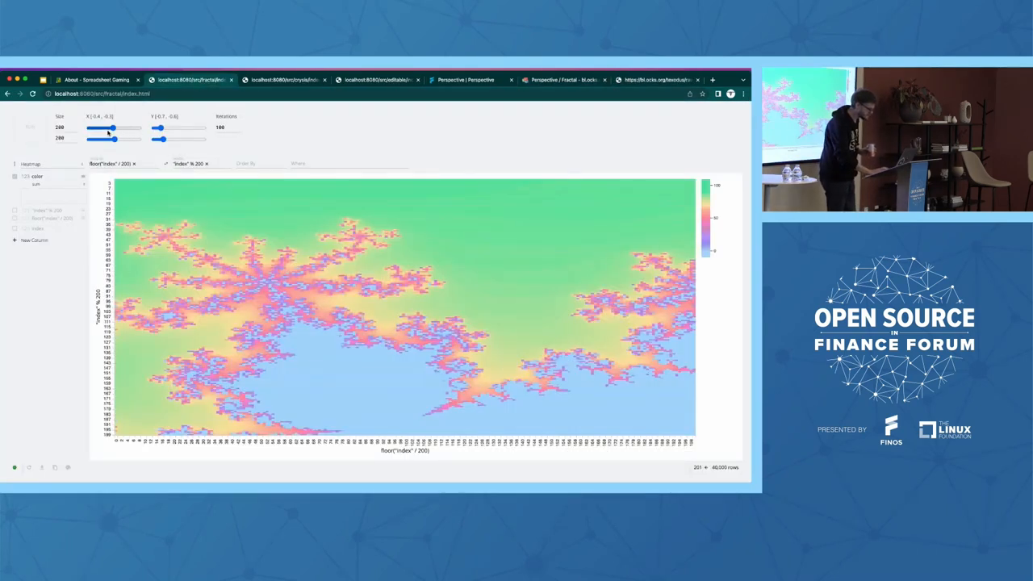
drag(106, 127, 89, 128)
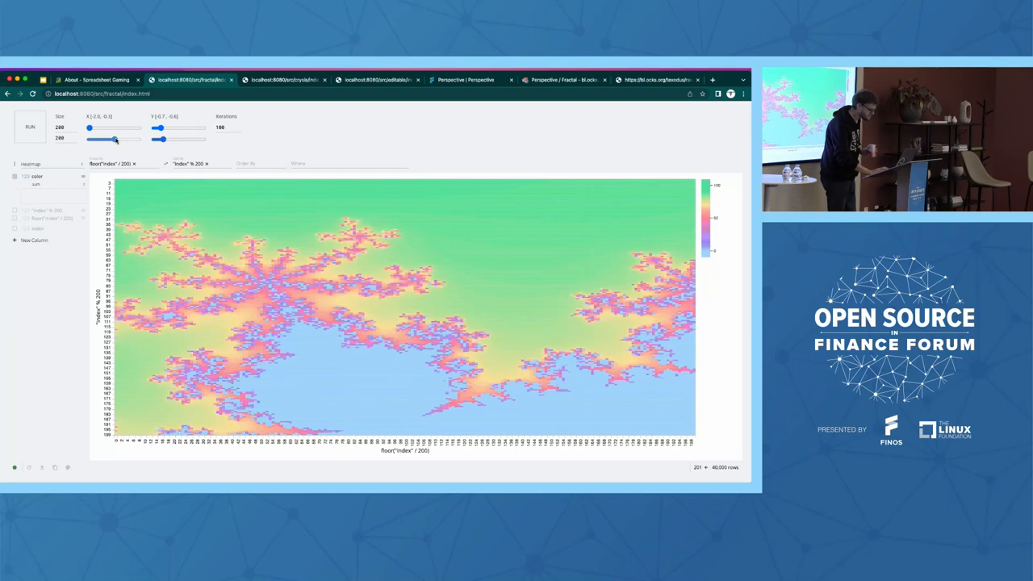
drag(159, 127, 136, 139)
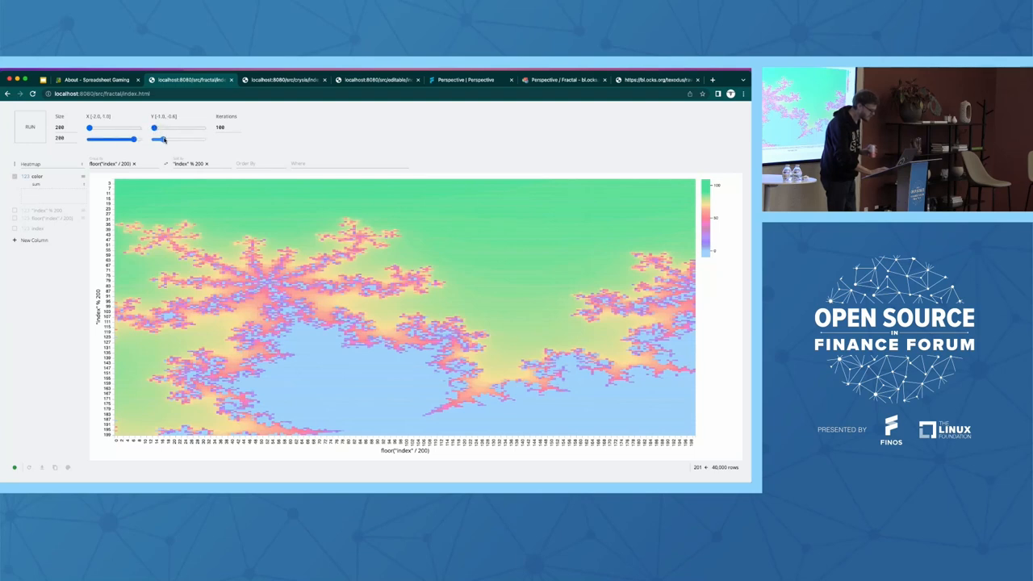
drag(165, 139, 200, 139)
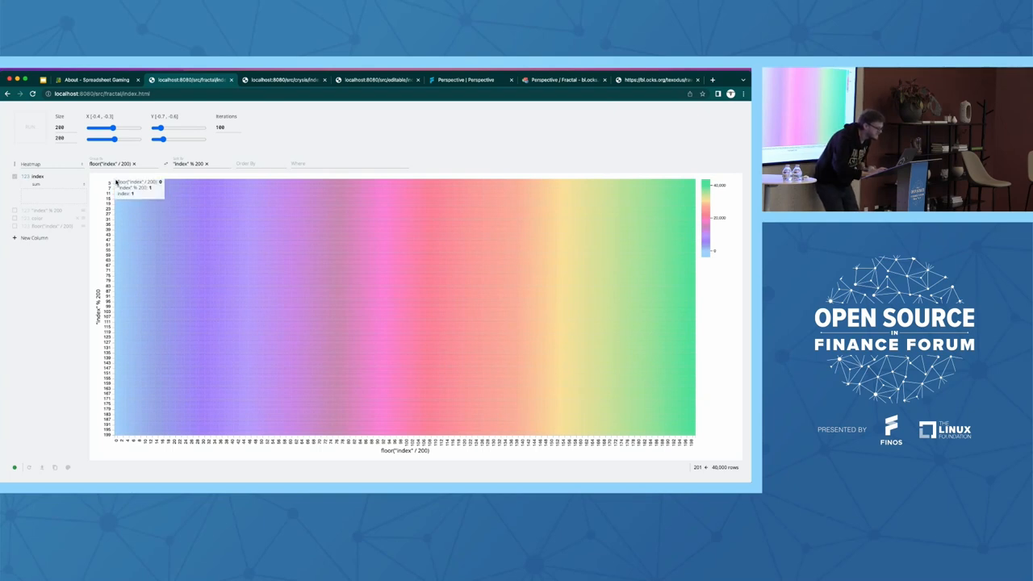
mouse_move(690, 435)
text(c)
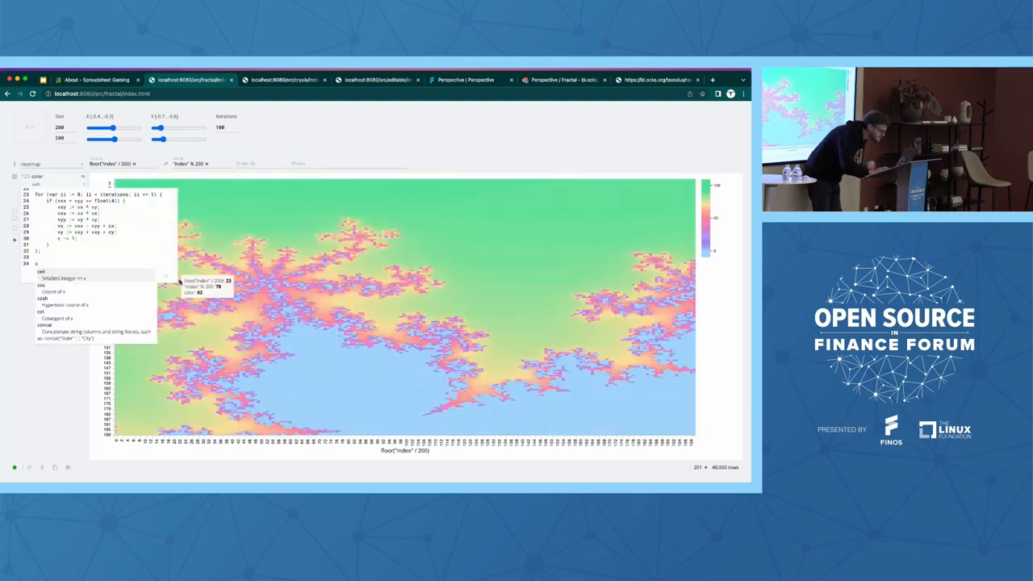
- Scroll the fractal column's expression up to its height, width, bounds and iteration settings
scroll(up, 3)
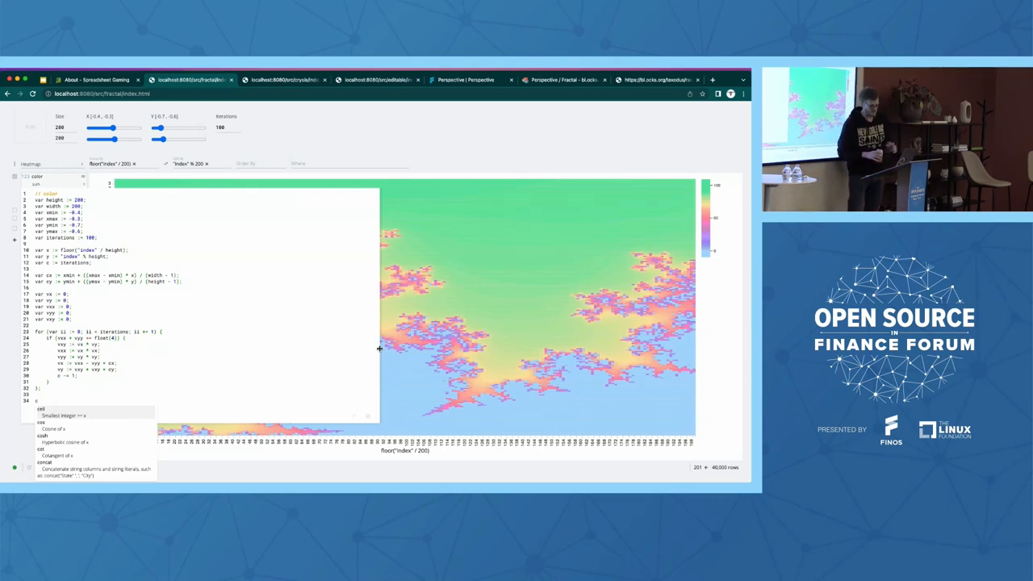
mouse_move(320, 298)
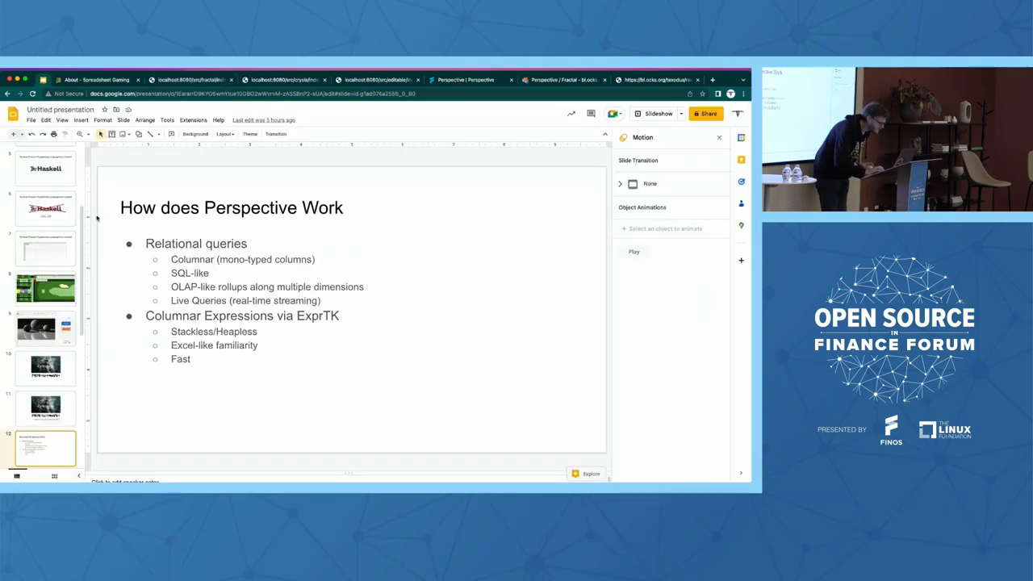
click(659, 113)
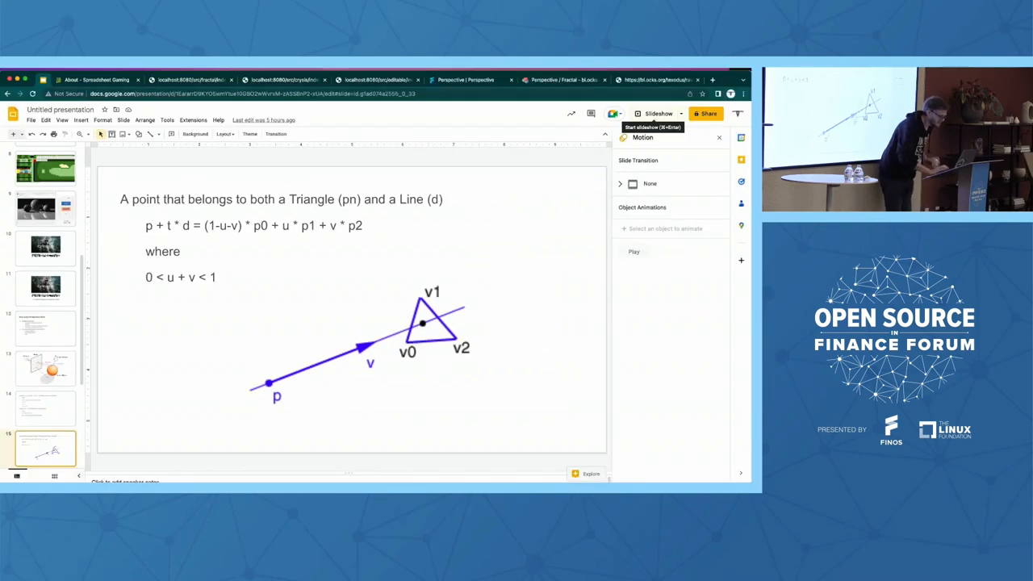
mouse_move(423, 464)
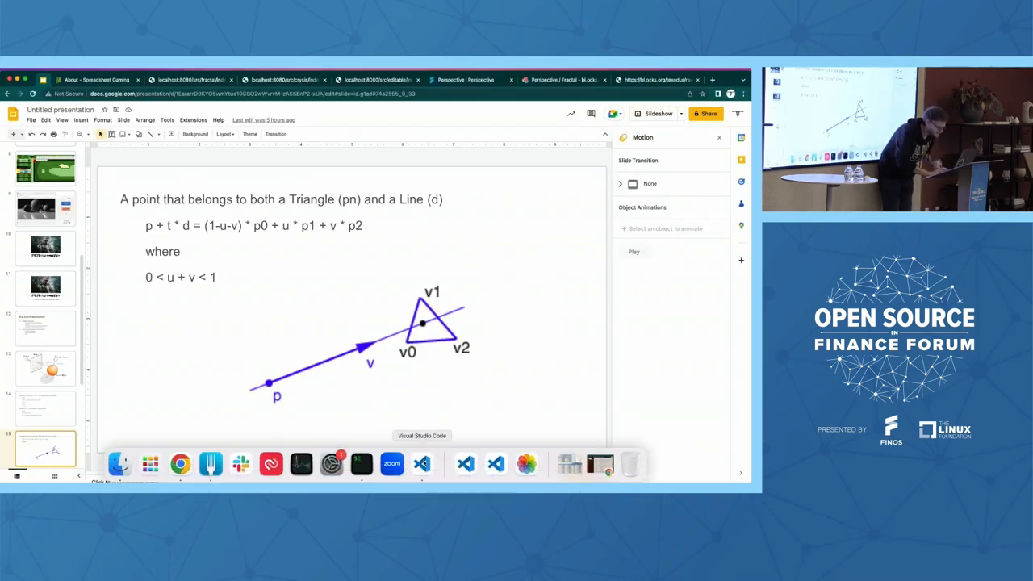
- Bring Visual Studio Code forward and scroll up through the Perspective project code
click(423, 463)
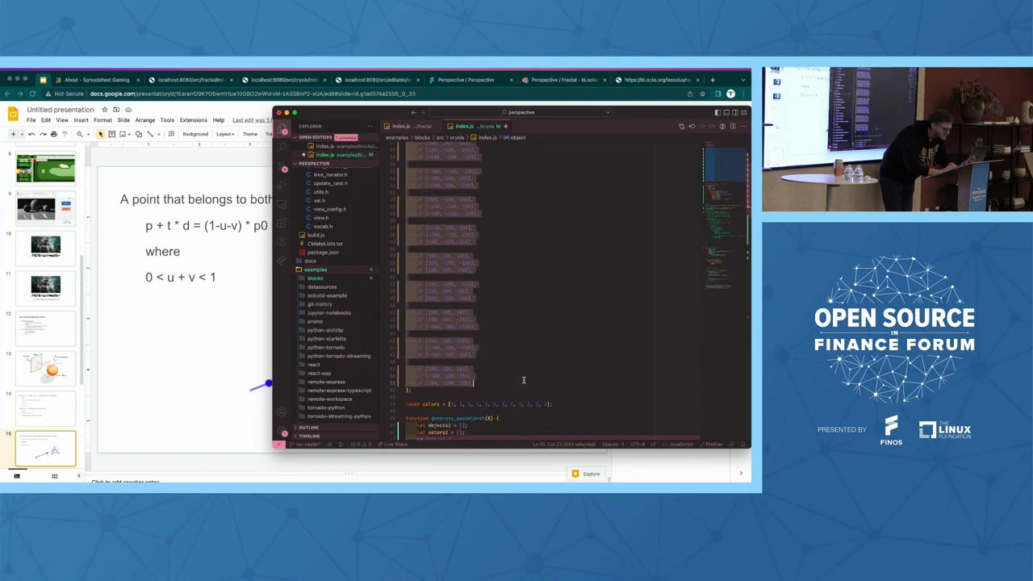
scroll(up, 3)
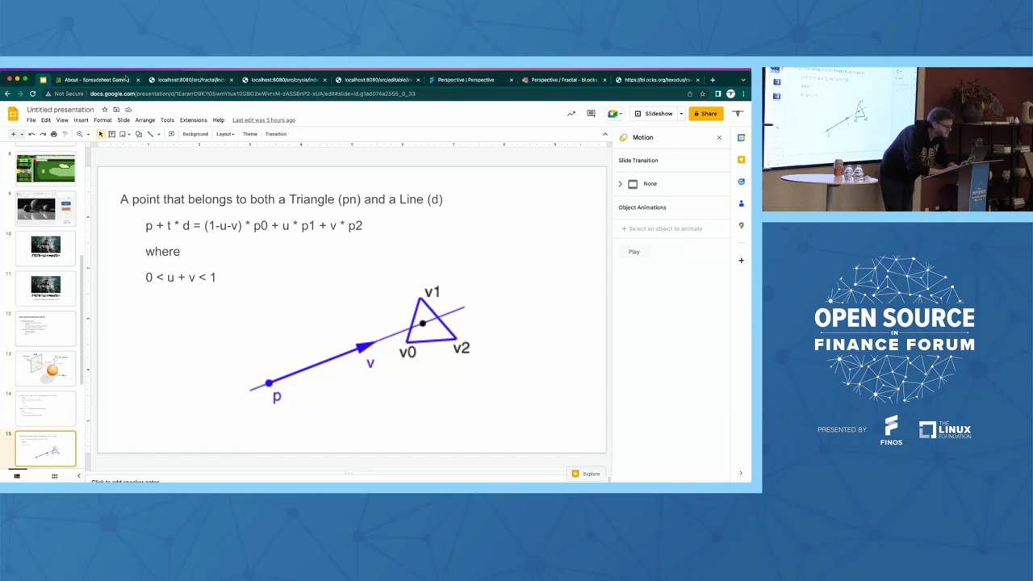
- Return to the ray-triangle intersection slide, then back to the VS Code window
click(712, 79)
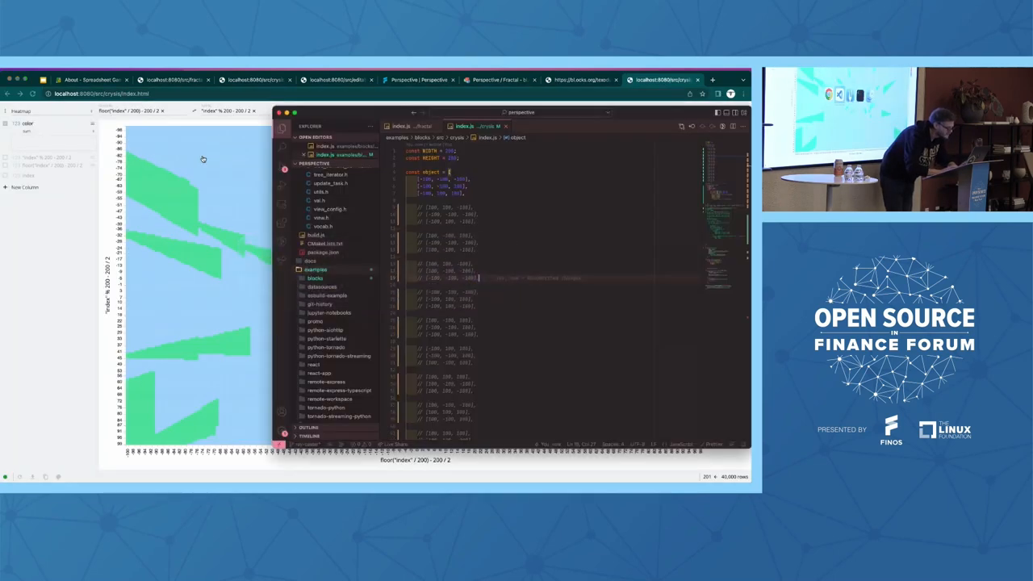
- Scroll index.js down to the ray–triangle intersection loop
scroll(down, 3)
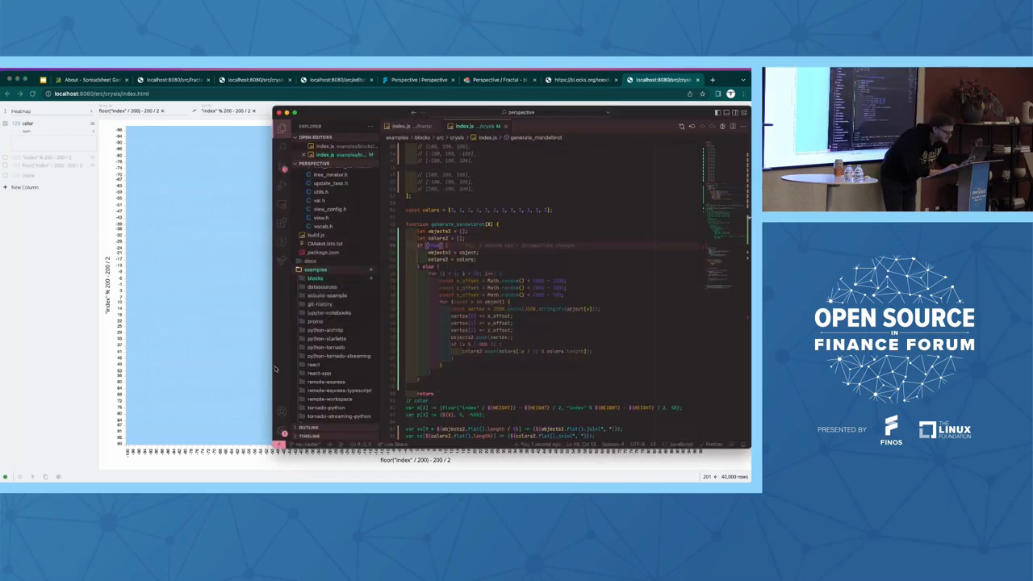
scroll(down, 3)
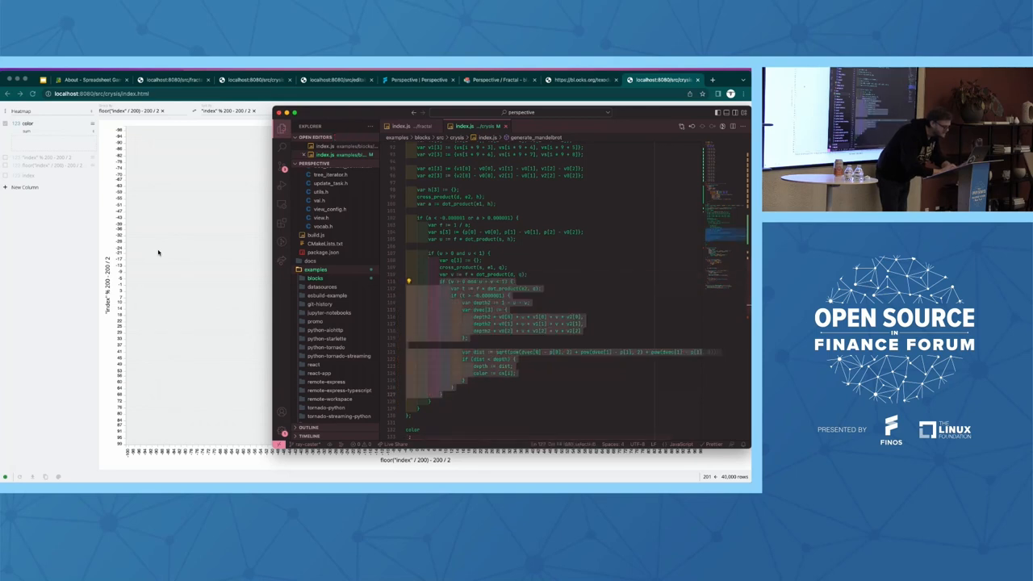
- Review the generate_layout function, then reload the page to regenerate the random cube heatmap
scroll(down, 3)
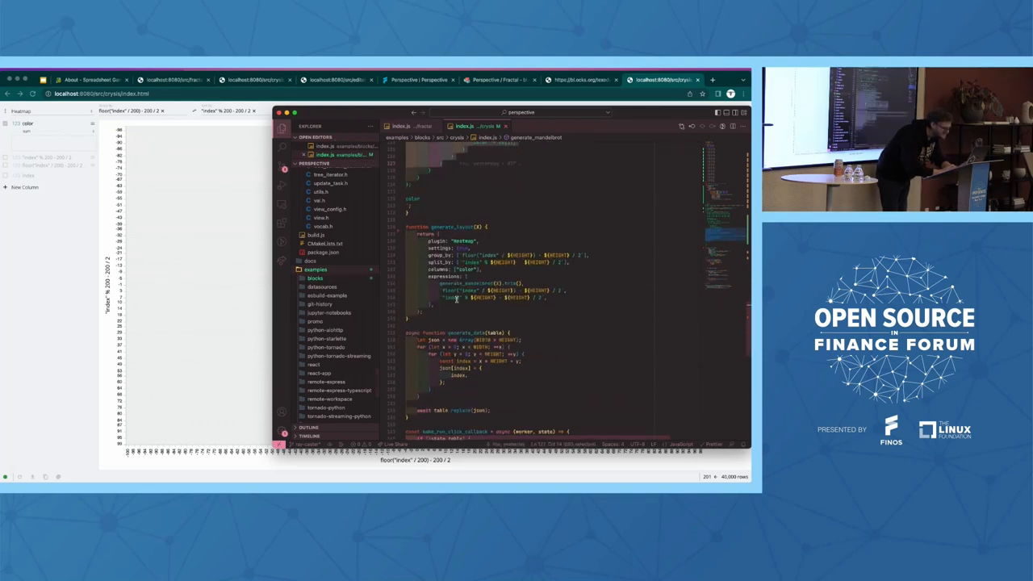
scroll(down, 3)
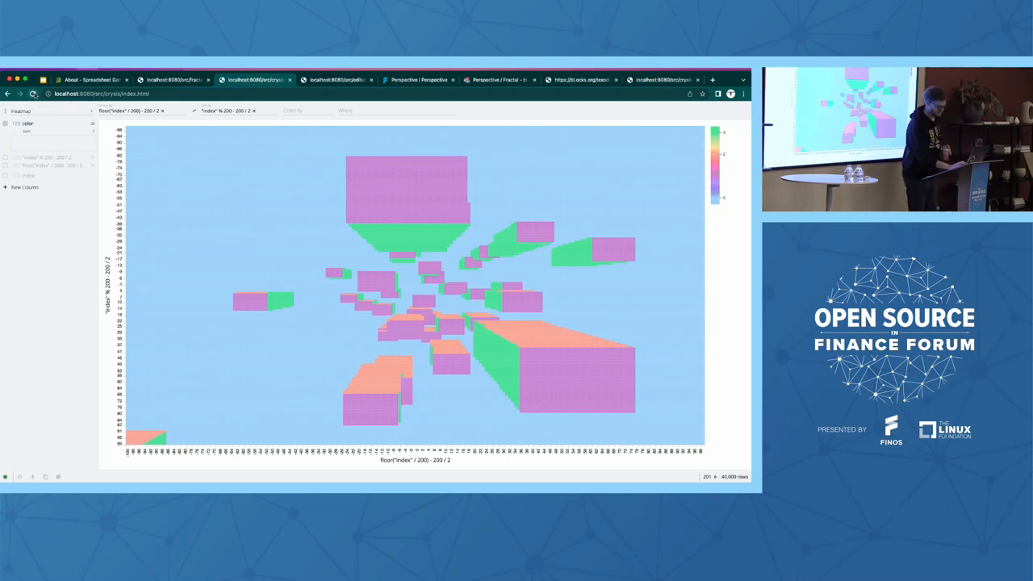
click(32, 93)
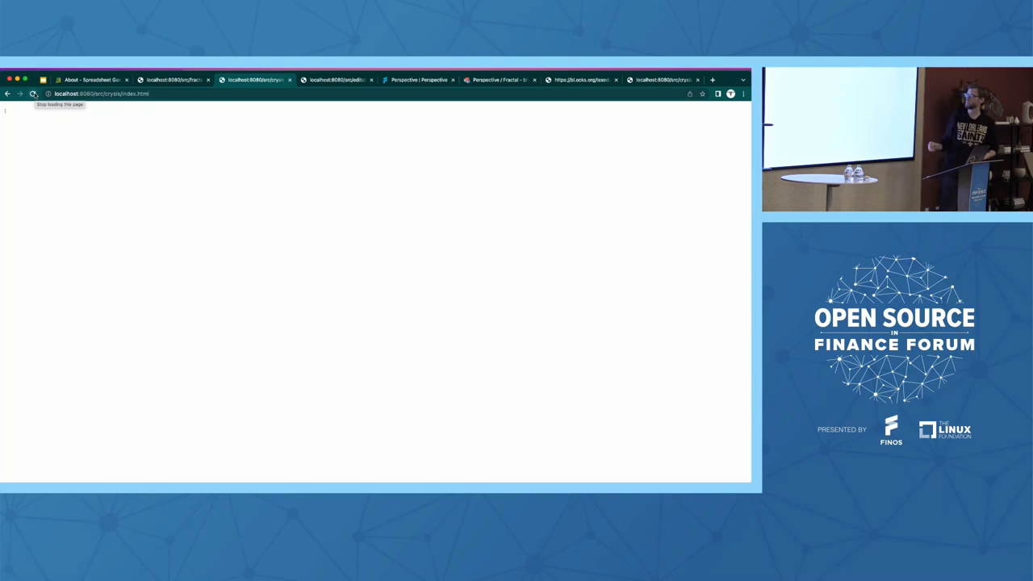